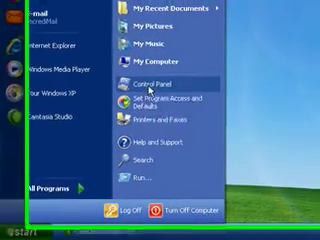
Open Control Panel from the Start menu.
{"action": "left_click", "coordinate": [148, 78]}
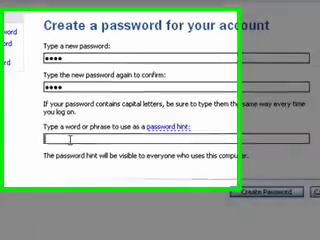
Enter 'temp' as the password hint on the Create a password form.
{"action": "type", "text": "temp"}
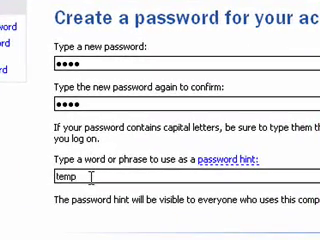
{"action": "scroll", "scroll_direction": "down", "scroll_amount": 3}
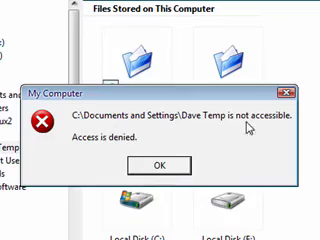
{"action": "mouse_move", "coordinate": [180, 170]}
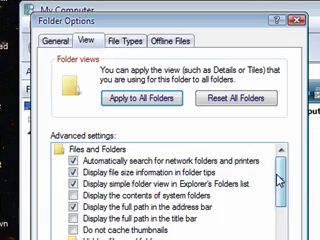
Scroll through the Advanced settings list on the Folder Options View tab.
{"action": "scroll", "scroll_direction": "down", "scroll_amount": 3}
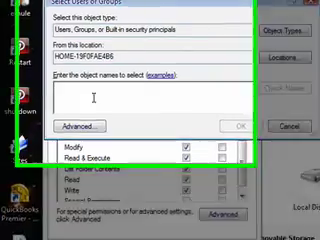
Add user 'betaf' to the folder's Security list with Full Control and browse its subfolders.
{"action": "type", "text": "betaf"}
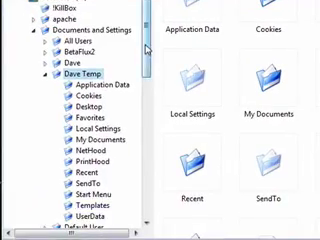
{"action": "scroll", "scroll_direction": "down", "scroll_amount": 3}
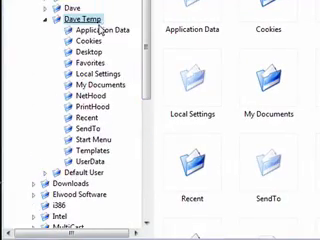